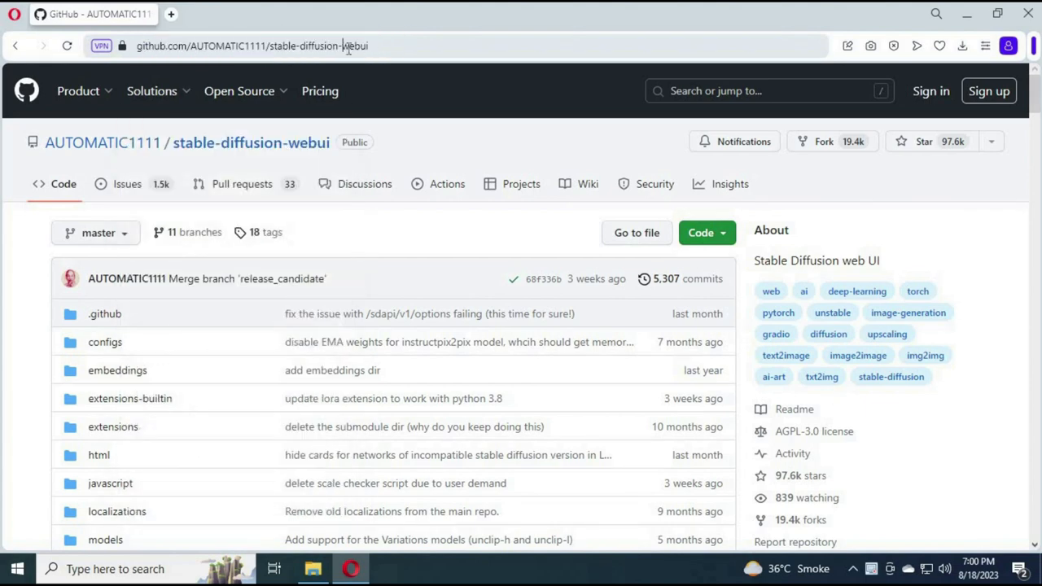
# Download the stable-diffusion-webui repository from GitHub as a ZIP archive via Code > Download ZIP
pyautogui.click(253, 46)
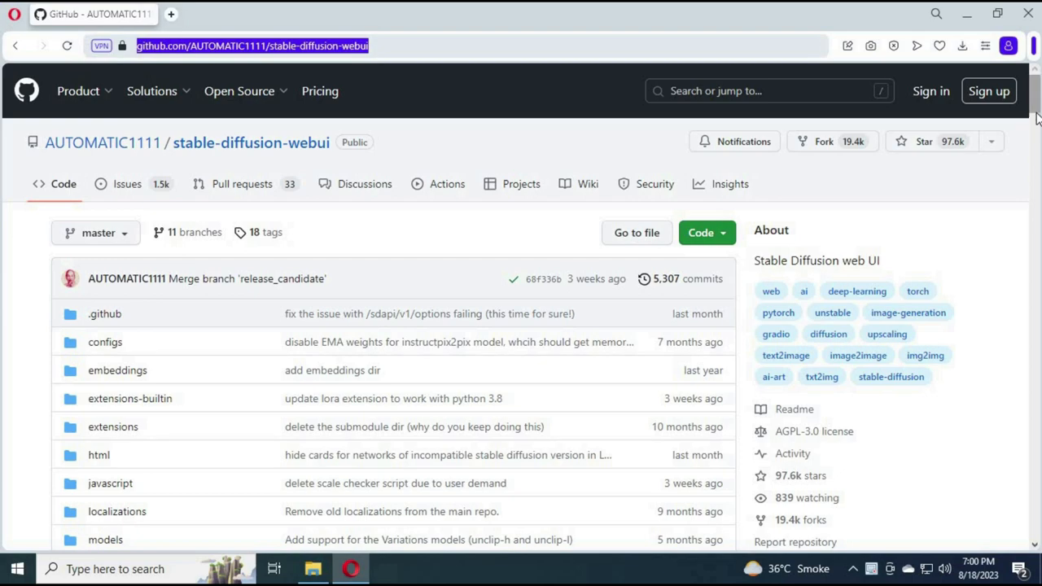
pyautogui.scroll(-3)
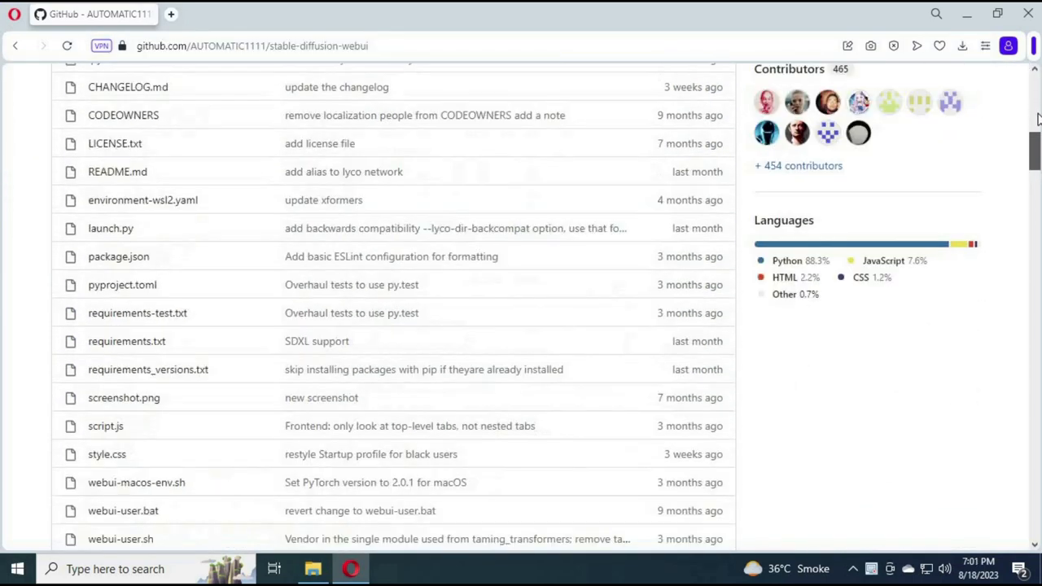
pyautogui.click(700, 231)
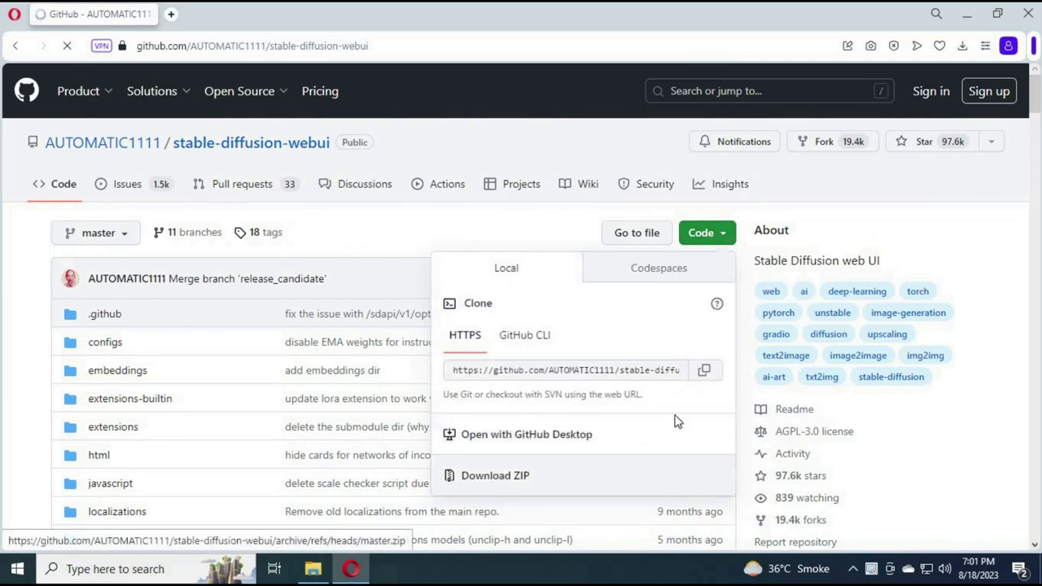
pyautogui.click(495, 475)
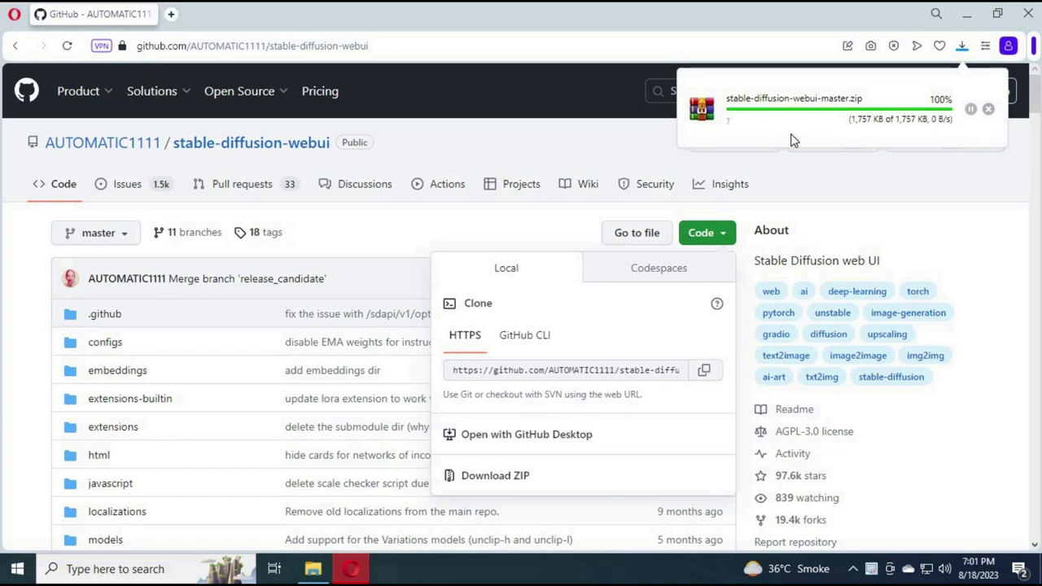
pyautogui.moveTo(818, 133)
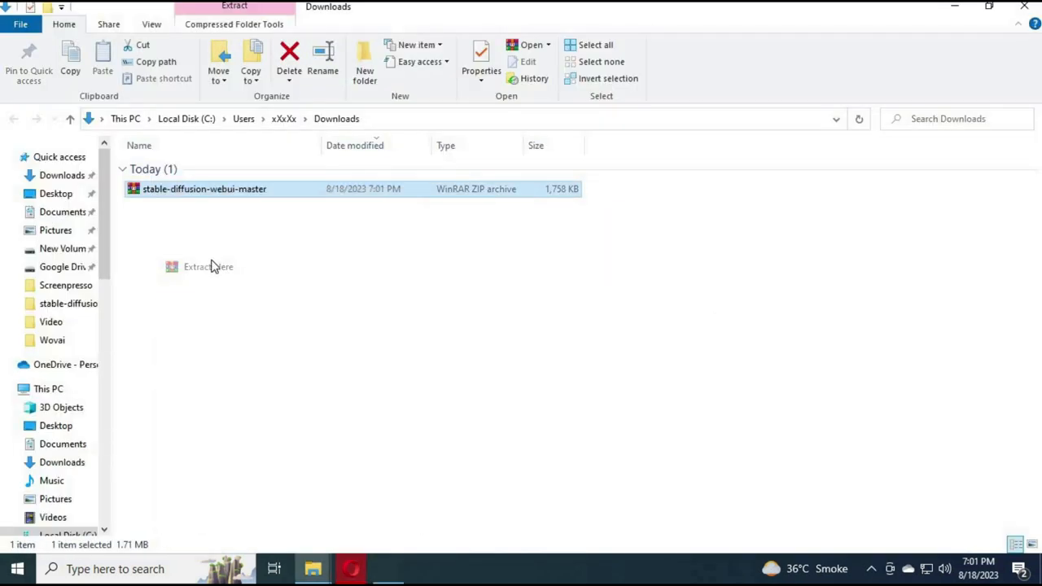
# Extract the ZIP in Downloads, inspect the stable-diffusion-webui-master folder, and begin renaming it to '11'
pyautogui.click(208, 267)
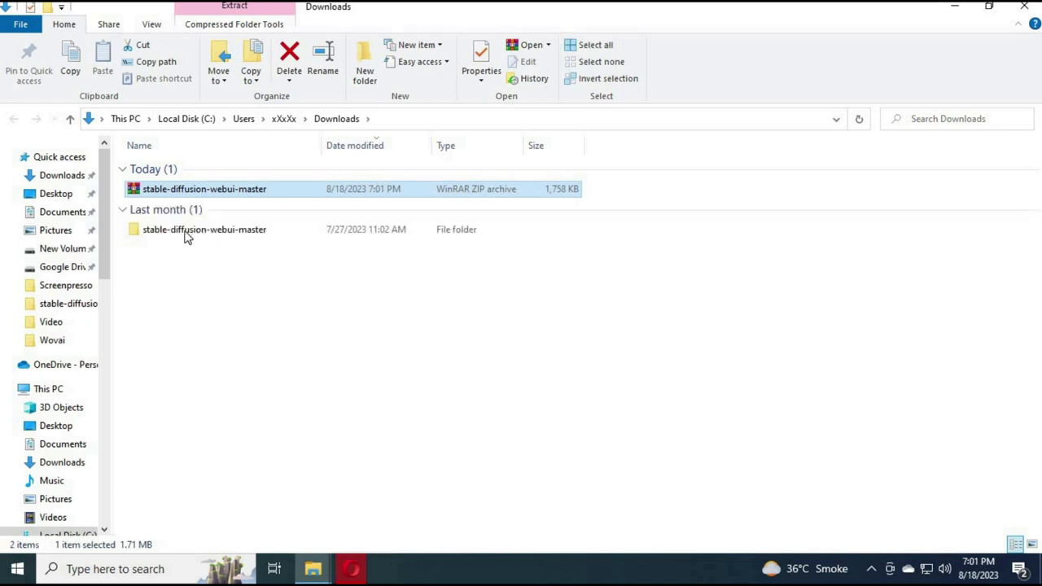
pyautogui.doubleClick(206, 228)
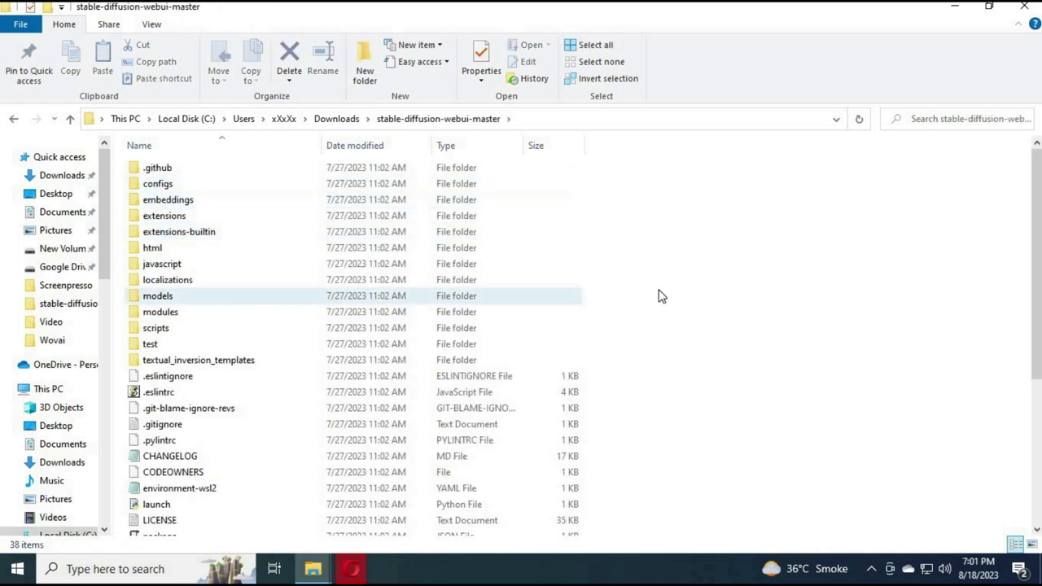
pyautogui.scroll(-3)
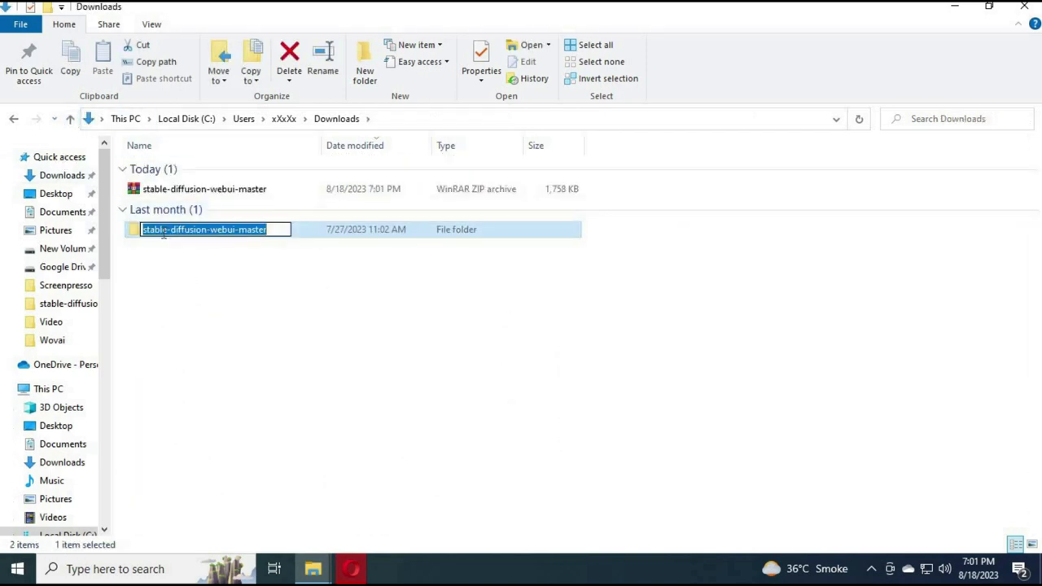
pyautogui.write('1111/stable-diffusion-webui')
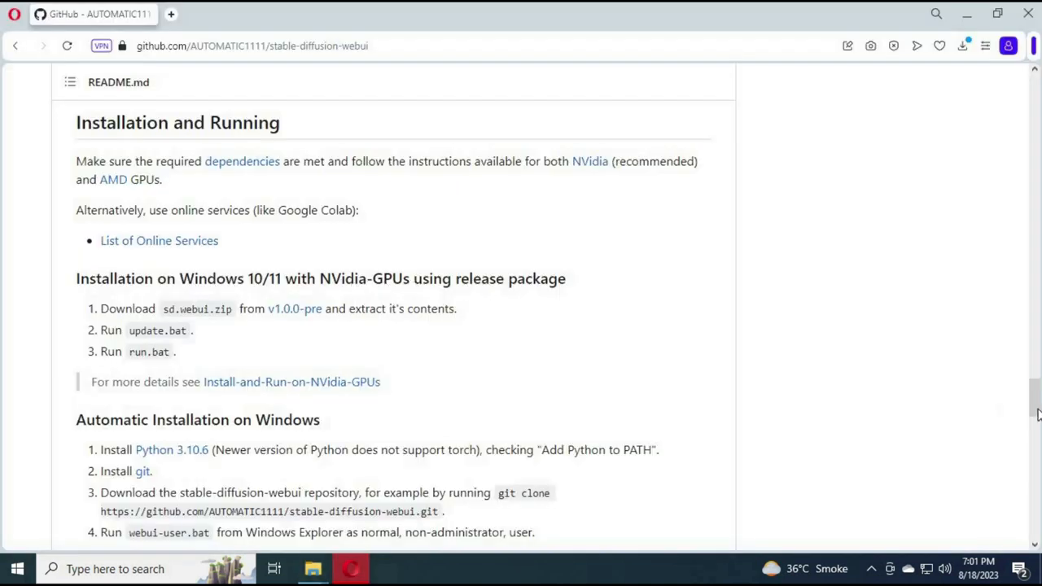
# Scroll the README down to the Automatic Installation on Windows section with the Python 3.10.6 requirement
pyautogui.scroll(-3)
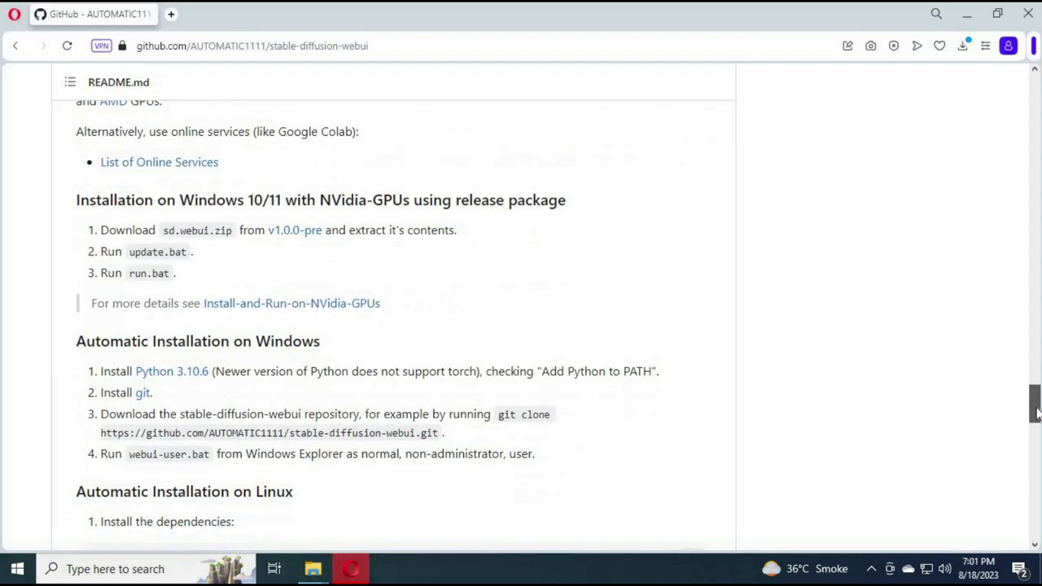
pyautogui.scroll(-3)
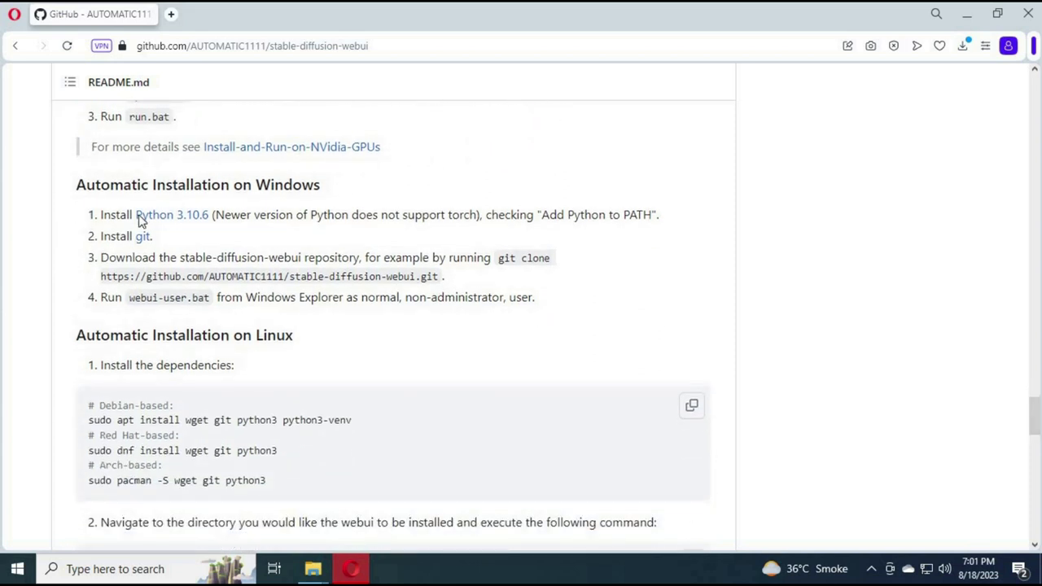
pyautogui.moveTo(165, 221)
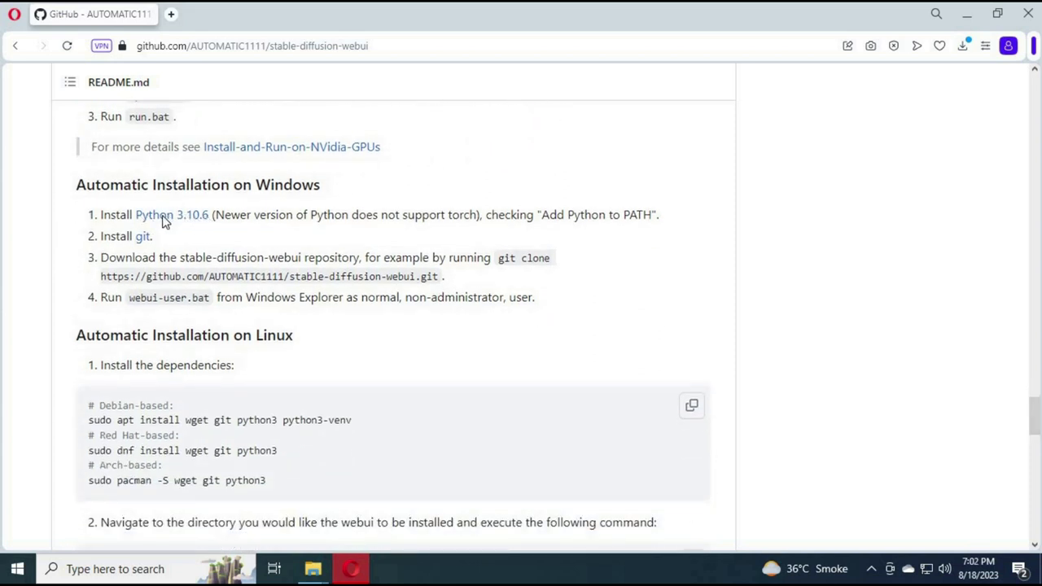
pyautogui.moveTo(143, 234)
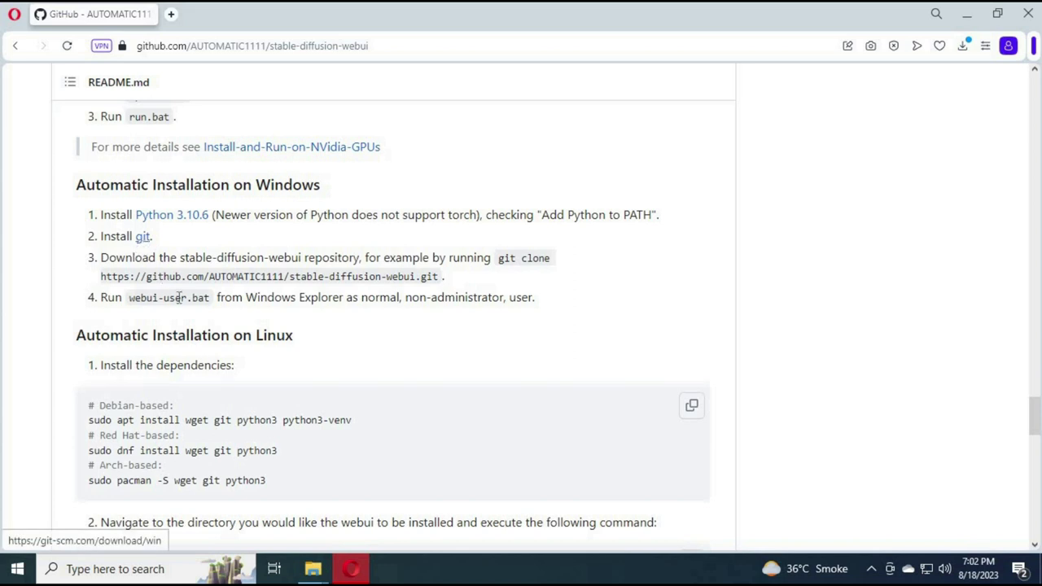
pyautogui.moveTo(237, 320)
pyautogui.write('a')
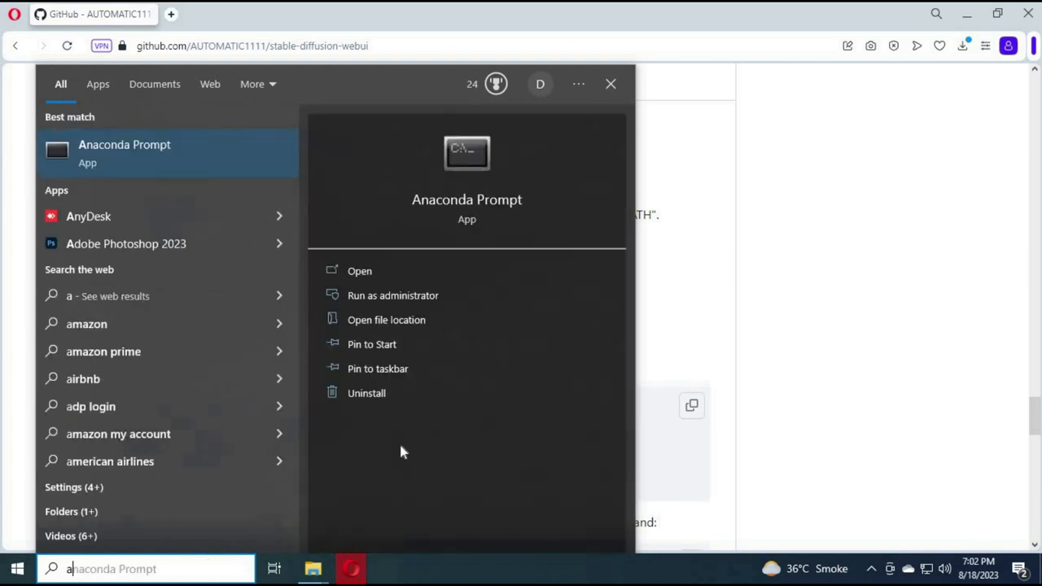
# Find Anaconda Prompt in Windows Search and launch it as administrator
pyautogui.write('n')
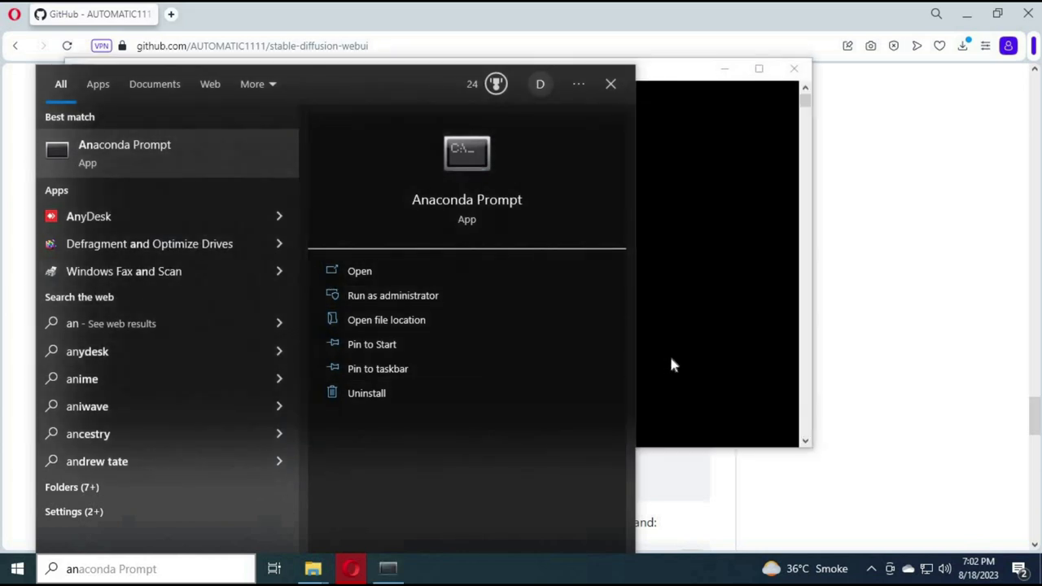
pyautogui.click(393, 295)
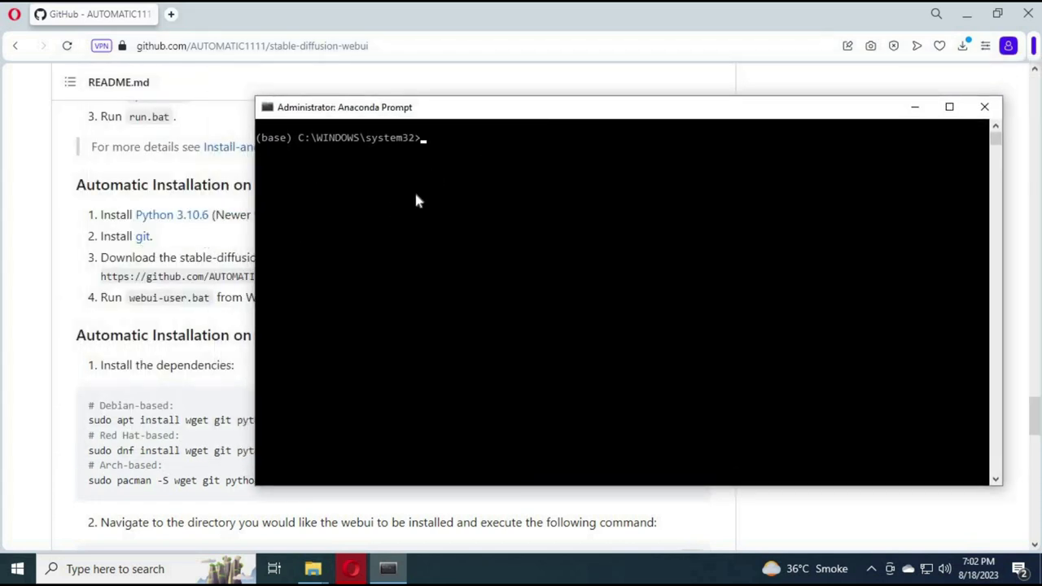
# Run 'conda create -n stable python=3.10.6' and confirm the package plan with y
pyautogui.click(479, 144)
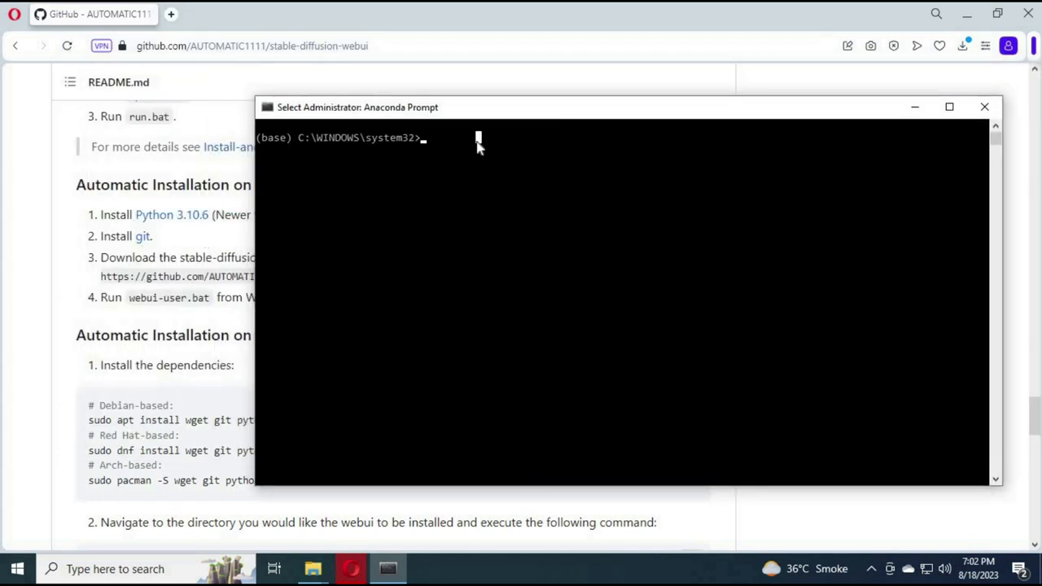
pyautogui.write('conda cr')
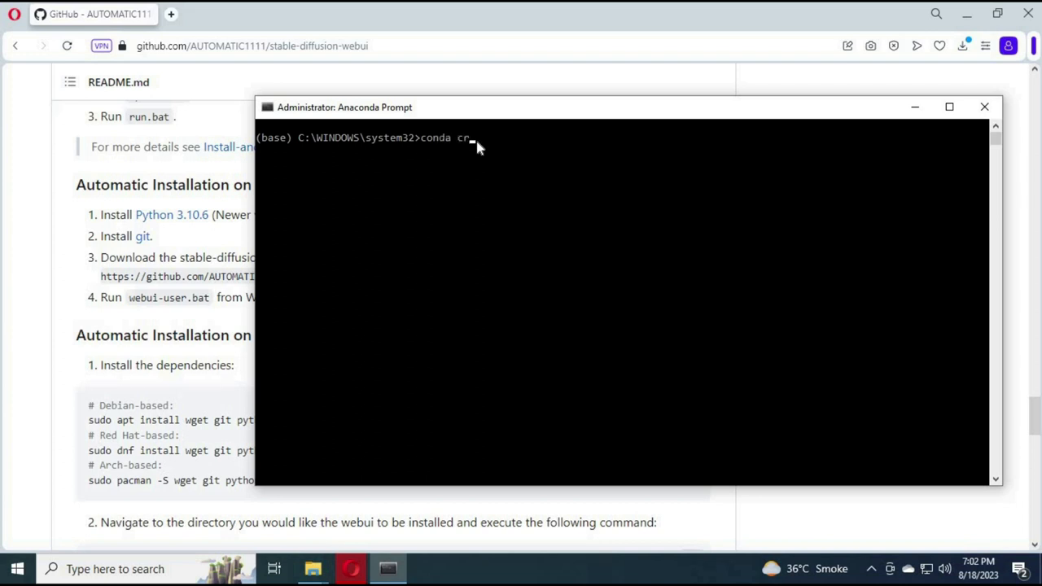
pyautogui.write('eate')
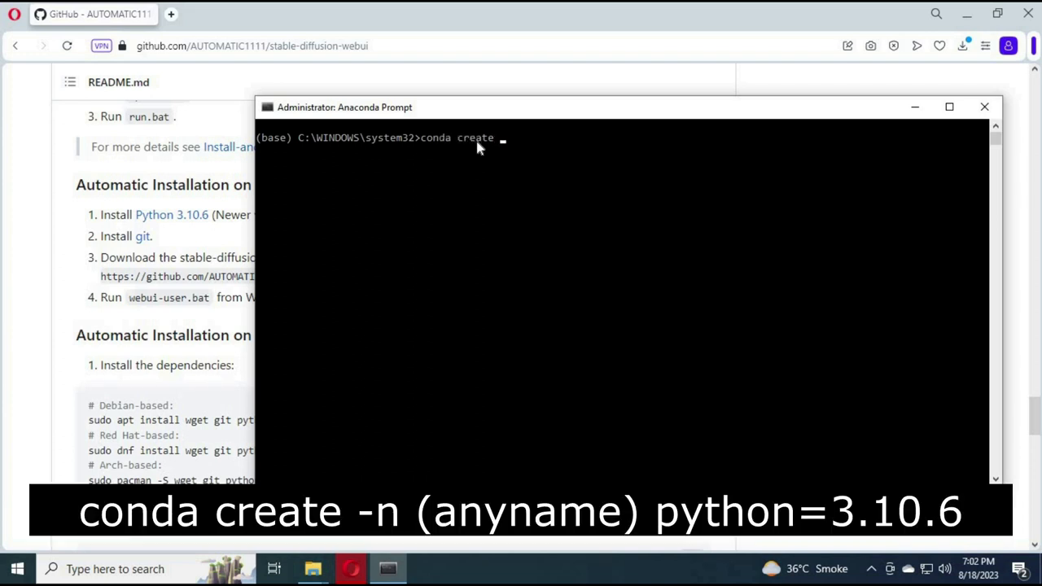
pyautogui.write('-n')
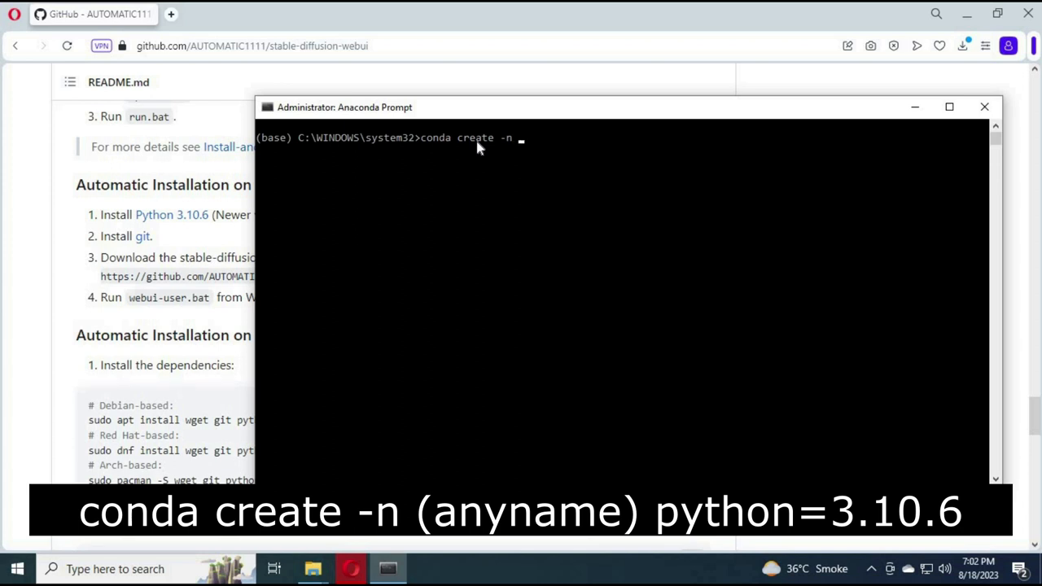
pyautogui.write('stable')
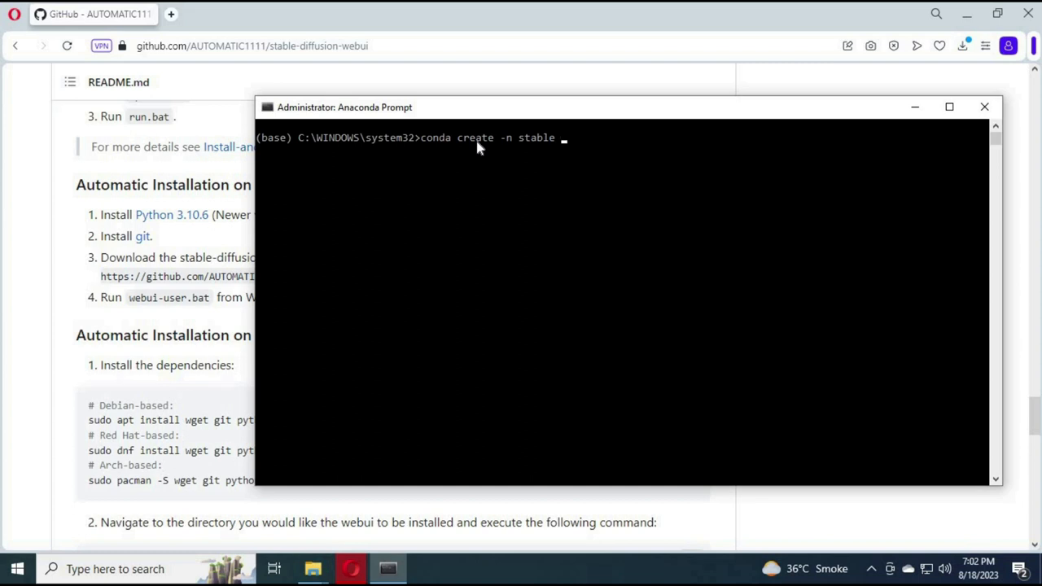
pyautogui.write('python')
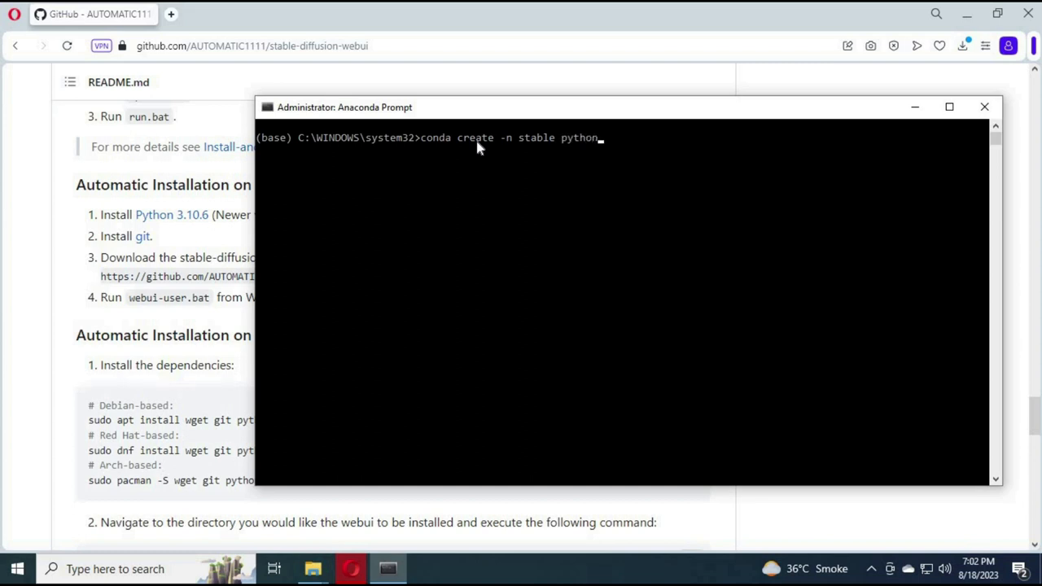
pyautogui.write('=')
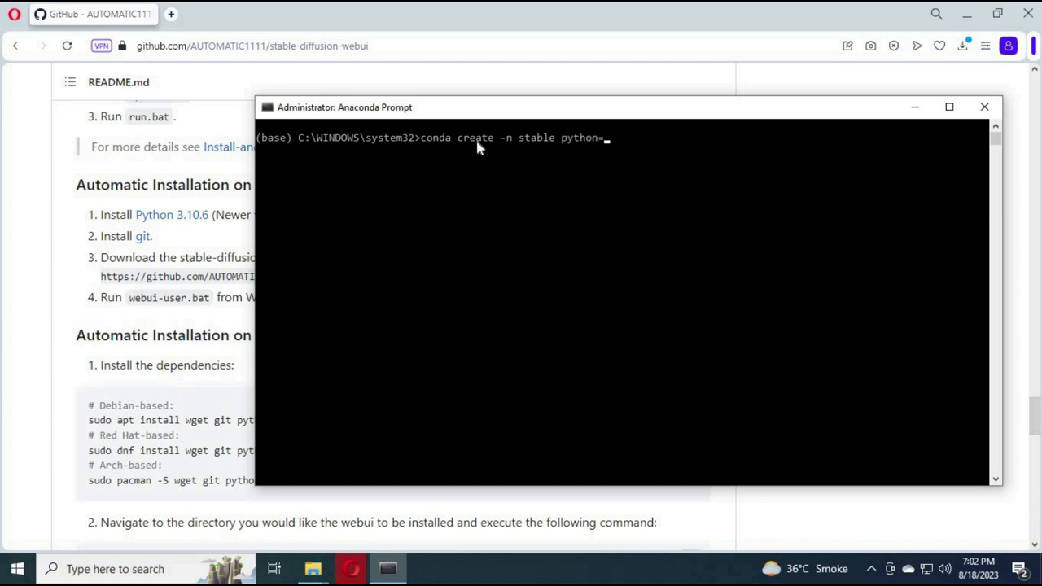
pyautogui.write('3')
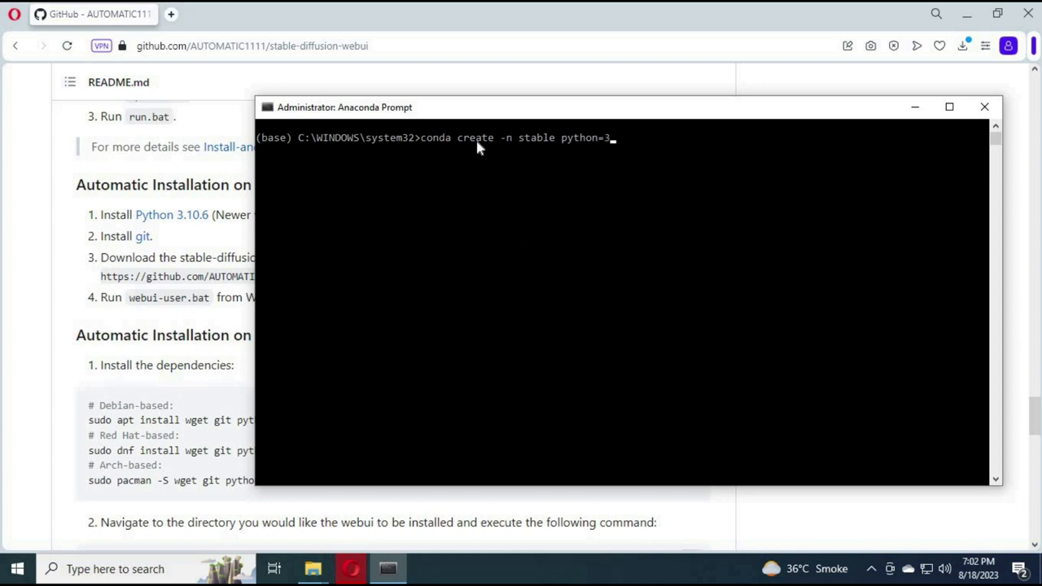
pyautogui.write('.10.')
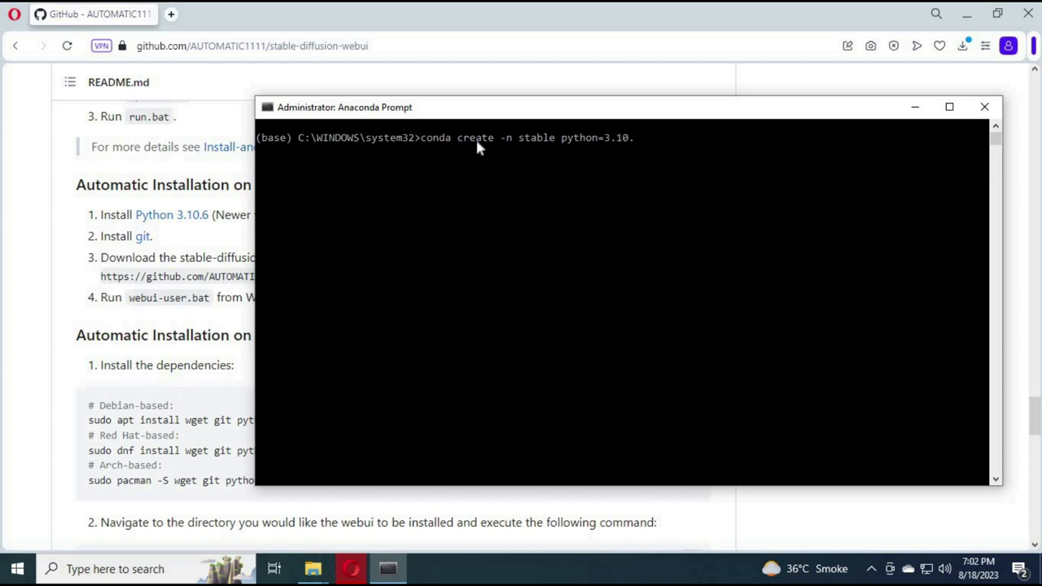
pyautogui.write('6')
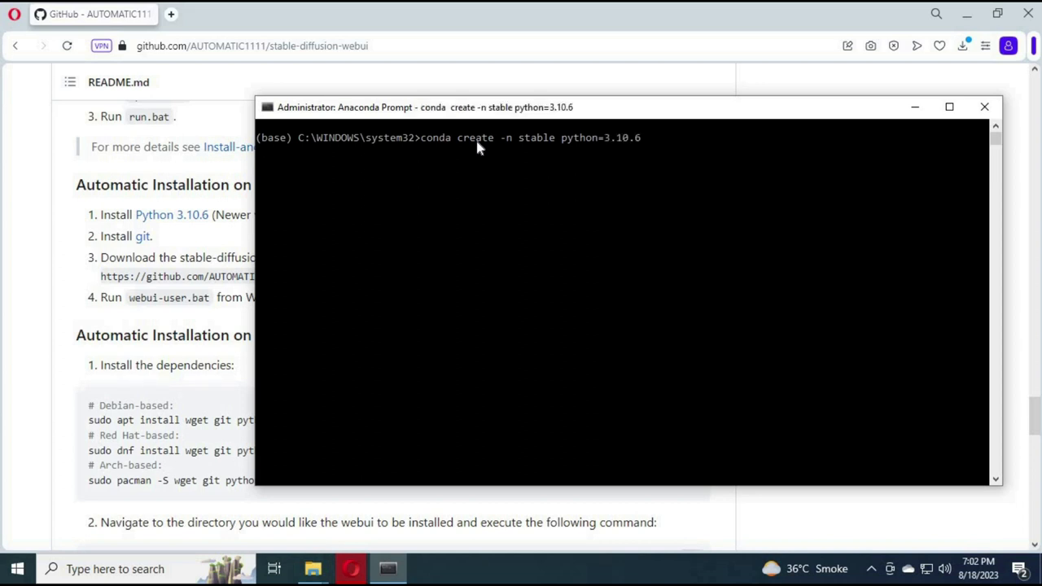
pyautogui.press('enter')
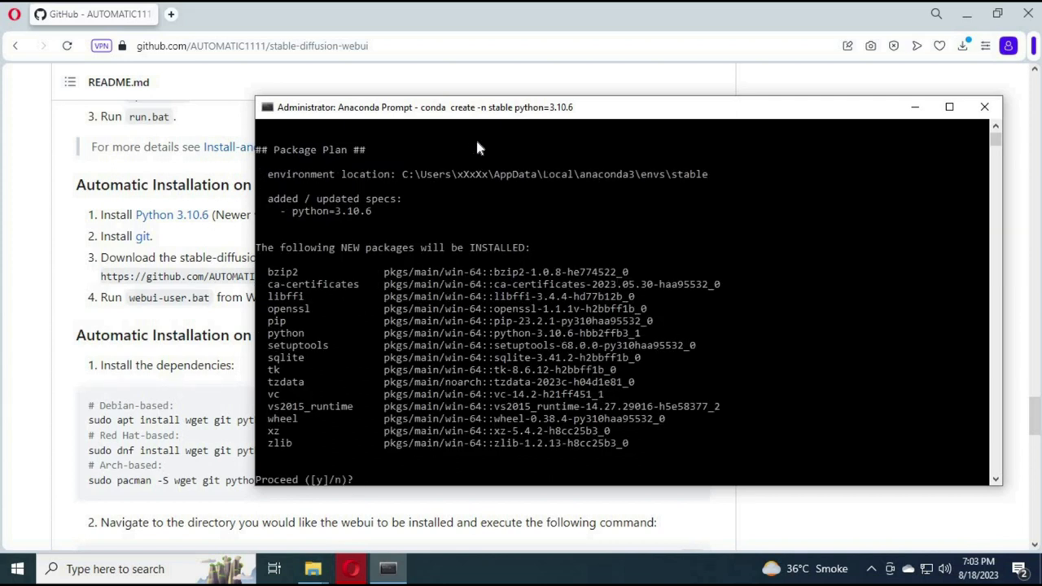
pyautogui.write('y')
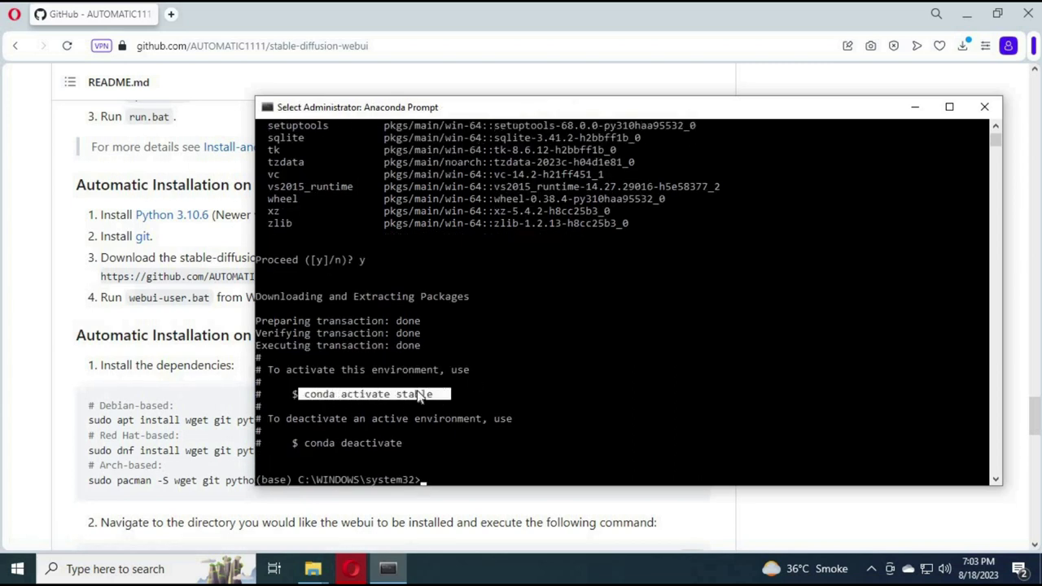
# Run 'conda activate stable' so the prompt switches from (base) to (stable)
pyautogui.write('conda a')
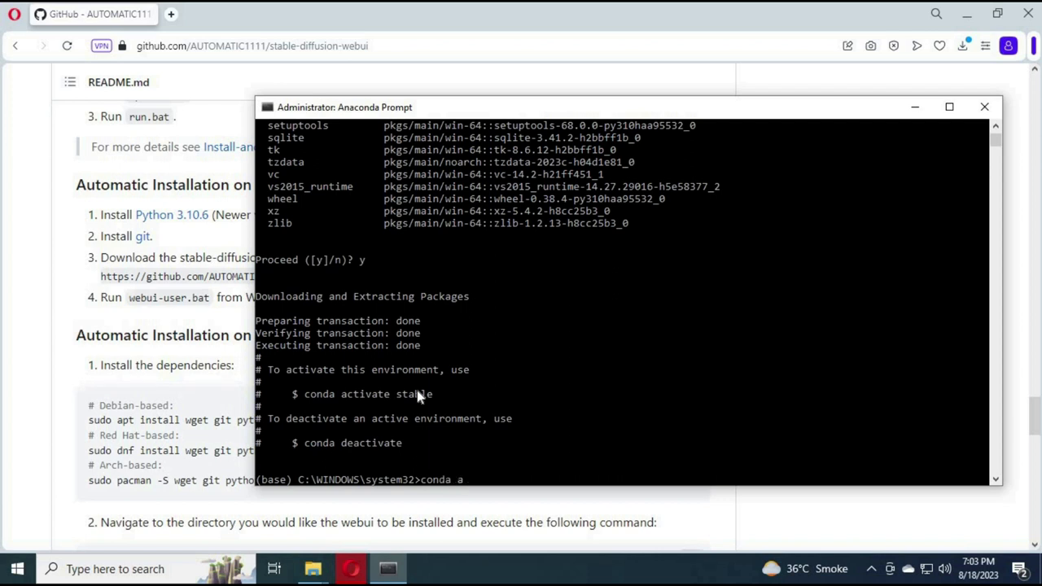
pyautogui.write('ctivate')
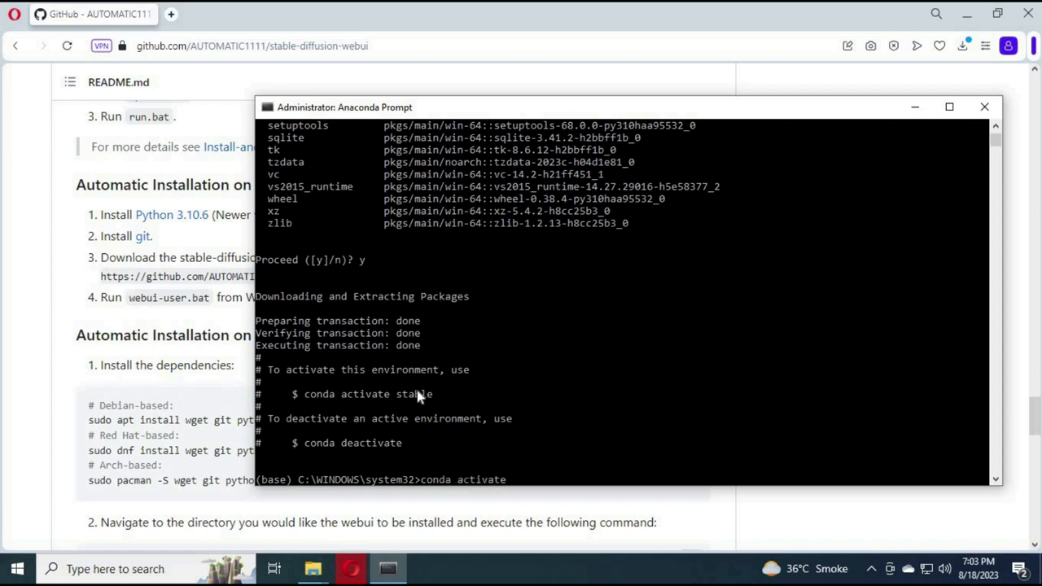
pyautogui.write('stable')
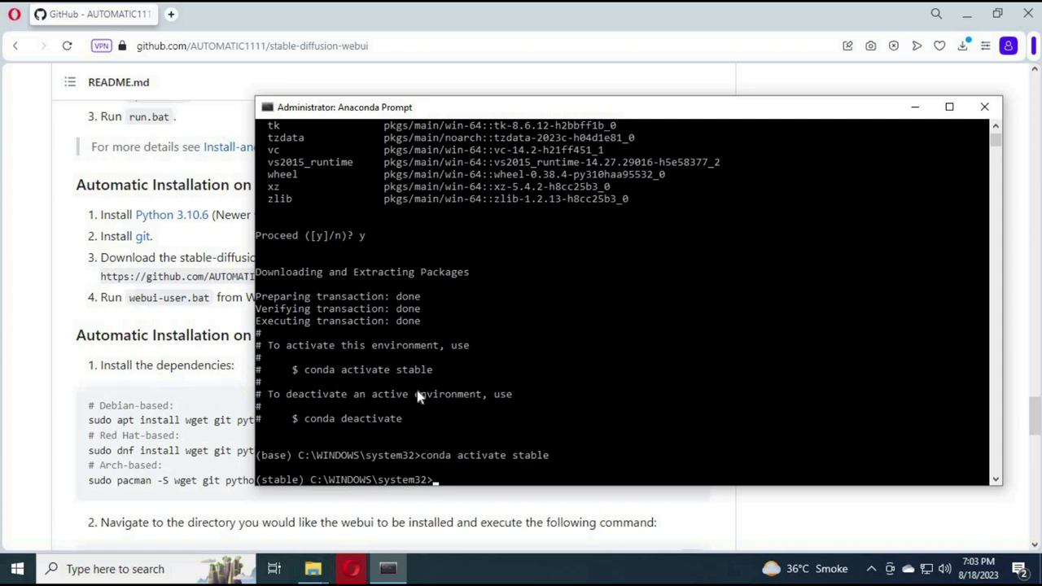
# Navigate with cd commands through users and the user folder to Downloads, then start 'cd 1111'
pyautogui.write('cd')
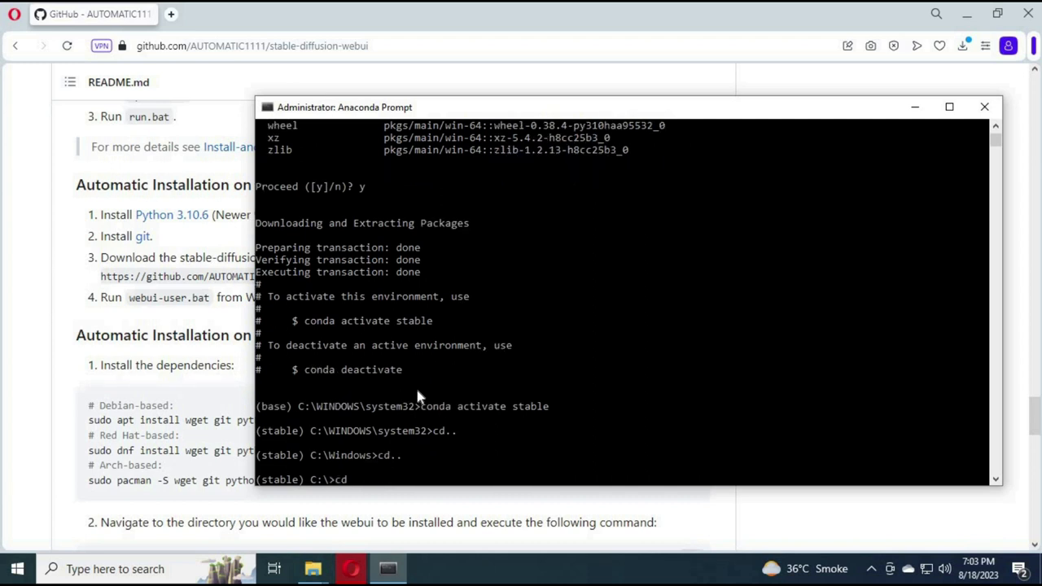
pyautogui.write('users')
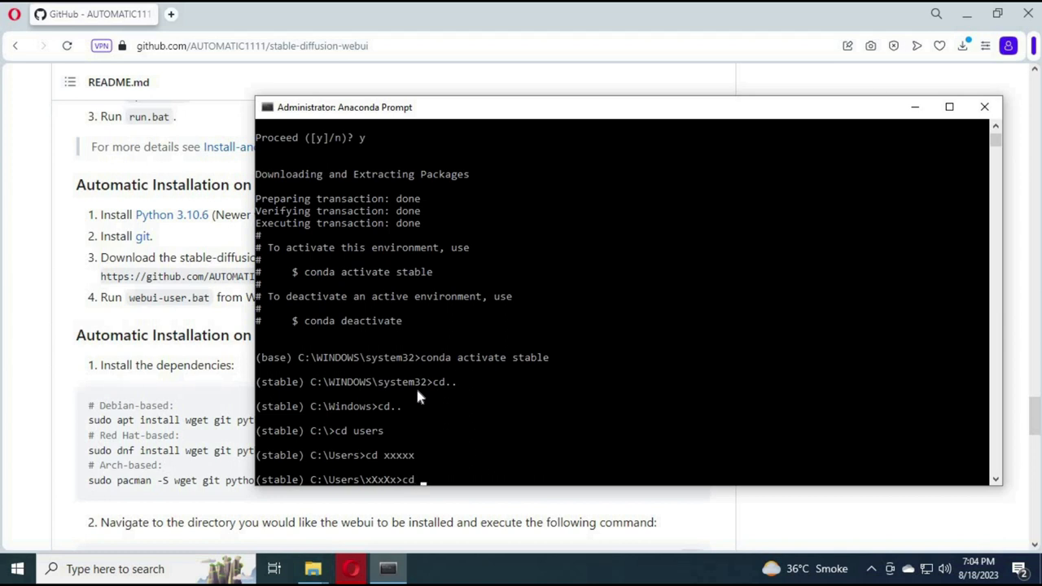
pyautogui.write('downloads')
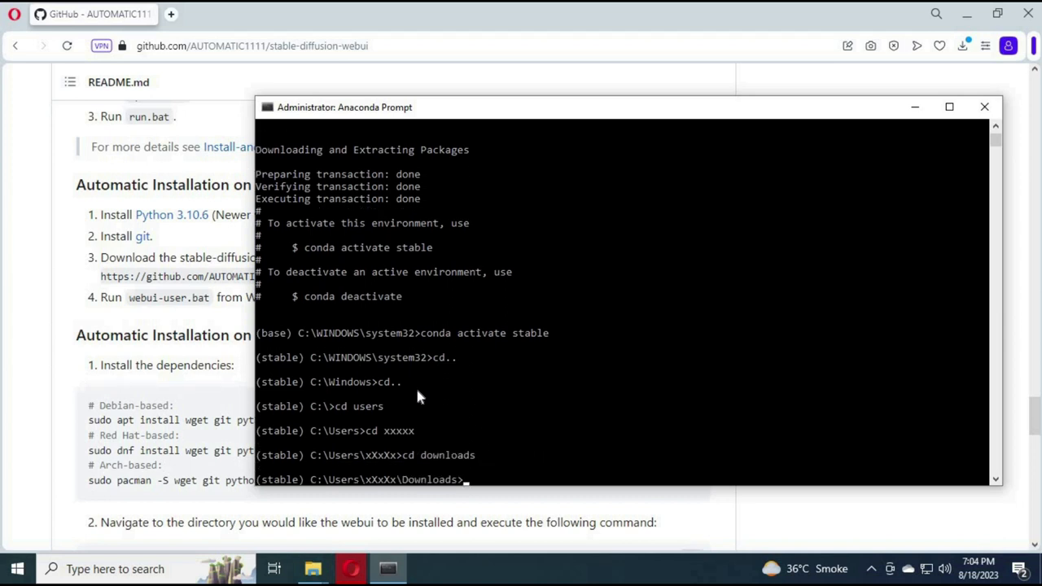
pyautogui.write('cd')
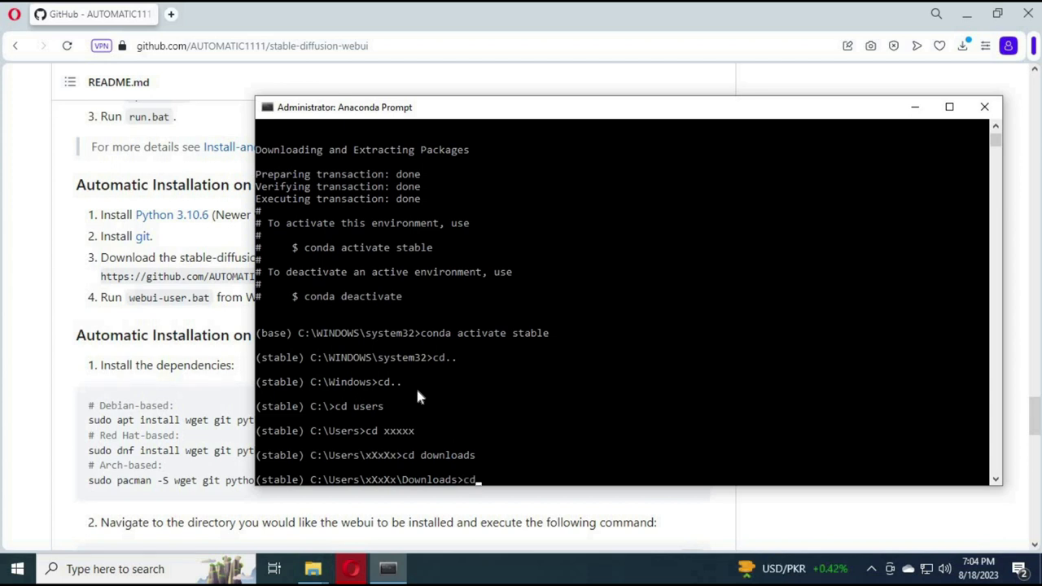
pyautogui.write('1')
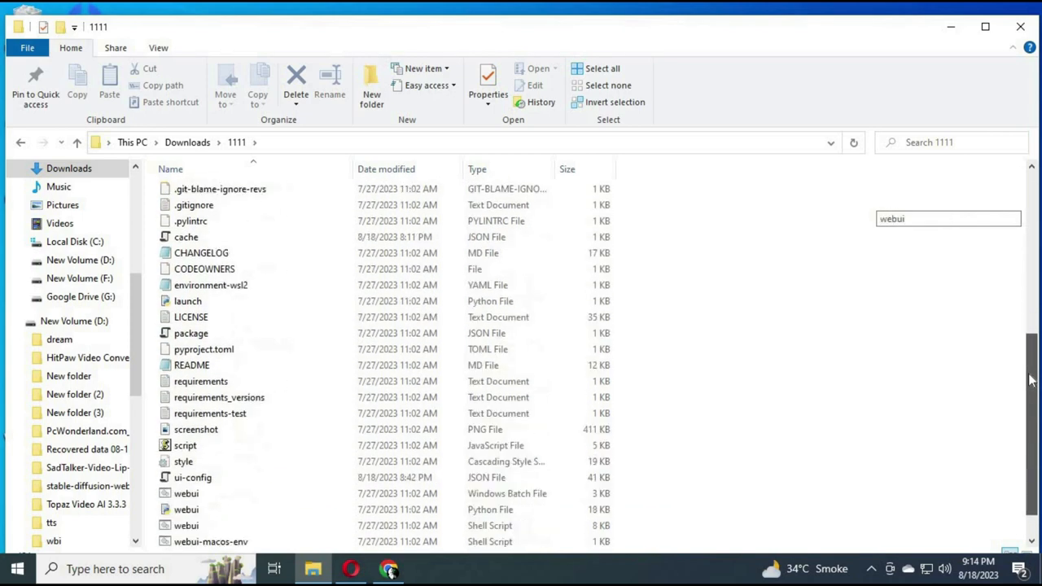
# Edit webui-user.bat from the 1111 folder in Notepad and select all of its contents
pyautogui.scroll(-3)
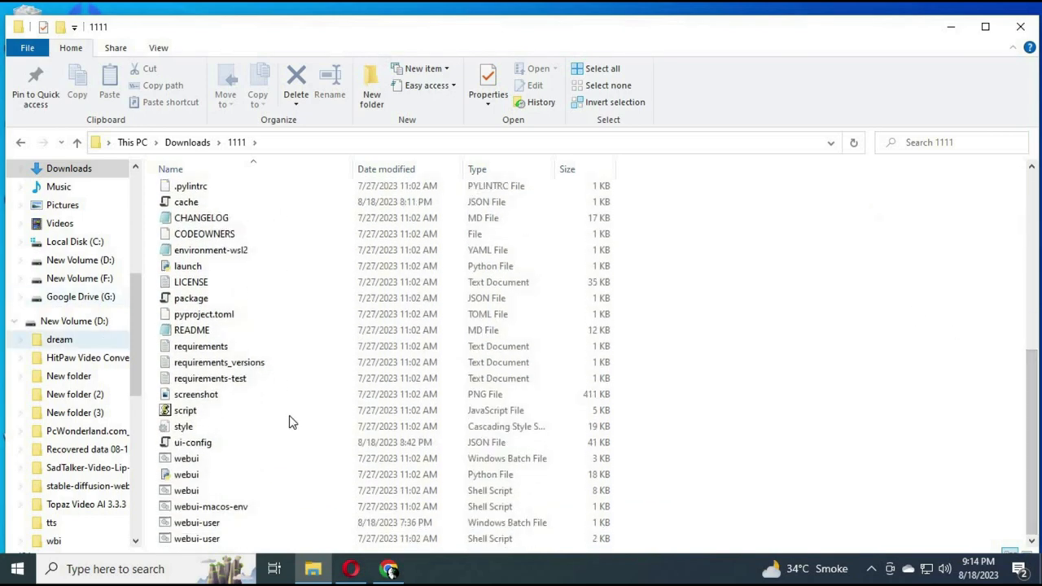
pyautogui.rightClick(196, 522)
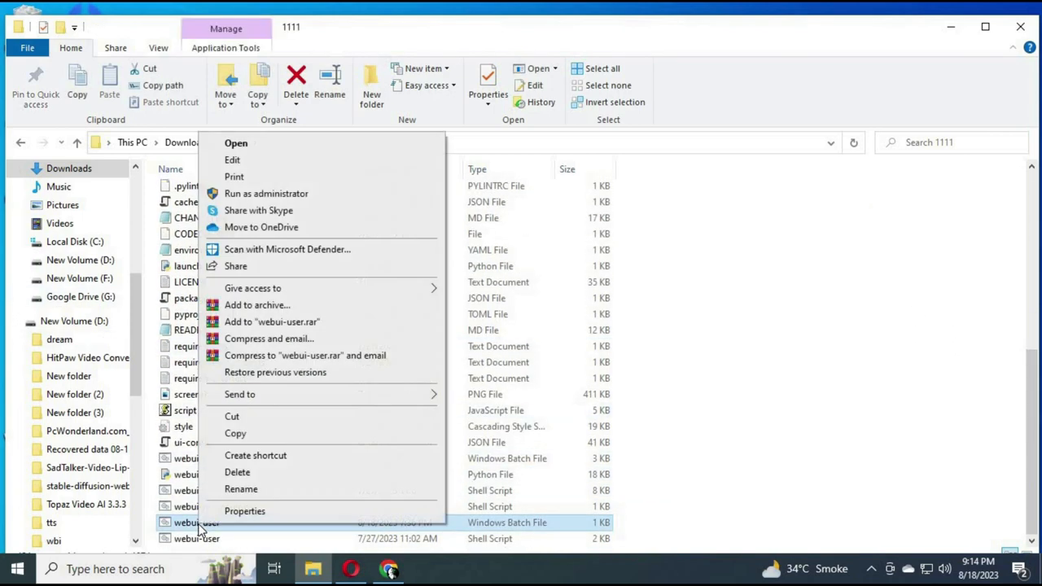
pyautogui.moveTo(233, 160)
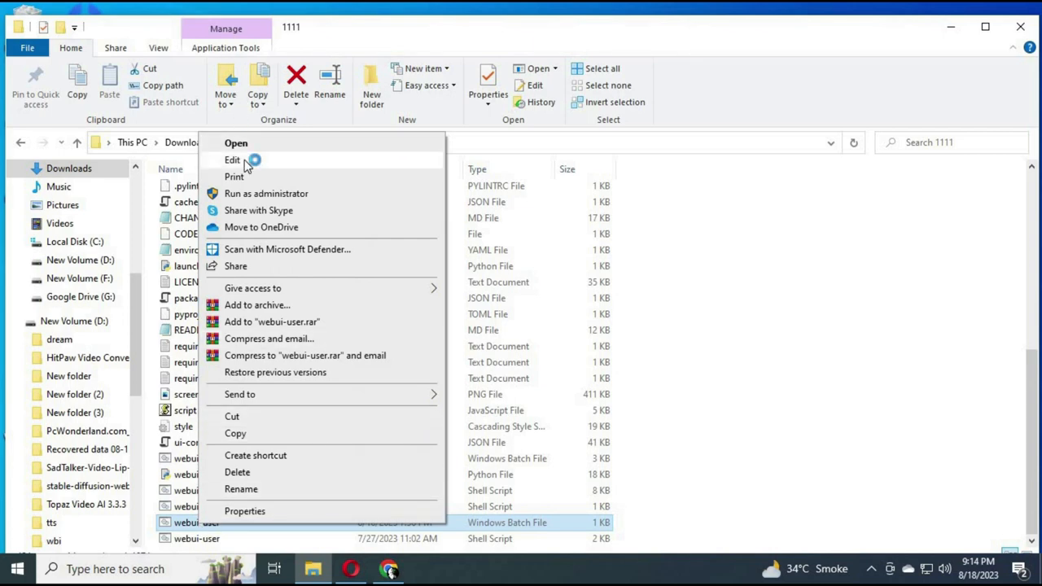
pyautogui.click(231, 159)
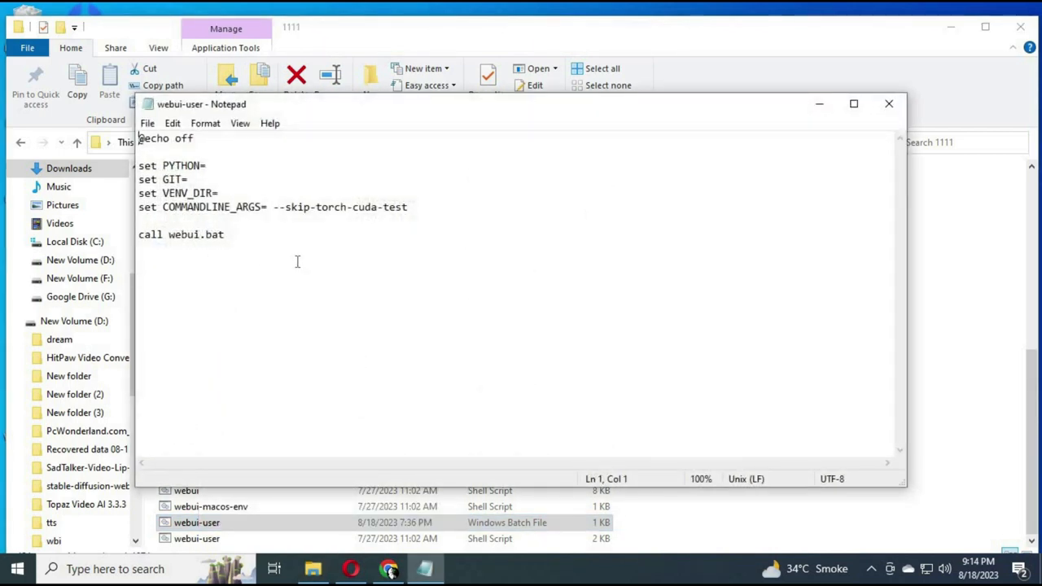
pyautogui.press('ctrl+a')
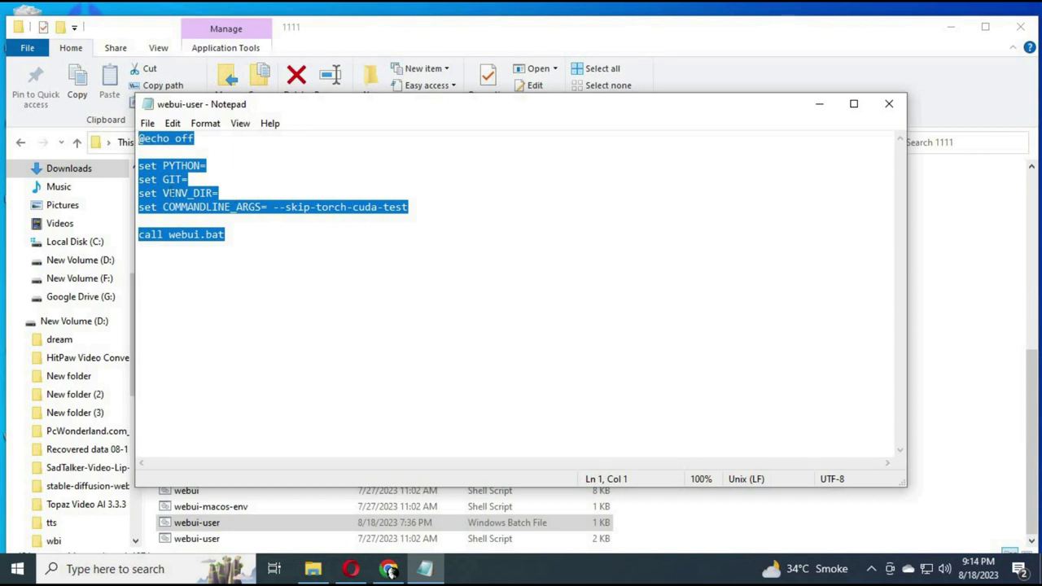
pyautogui.moveTo(388, 378)
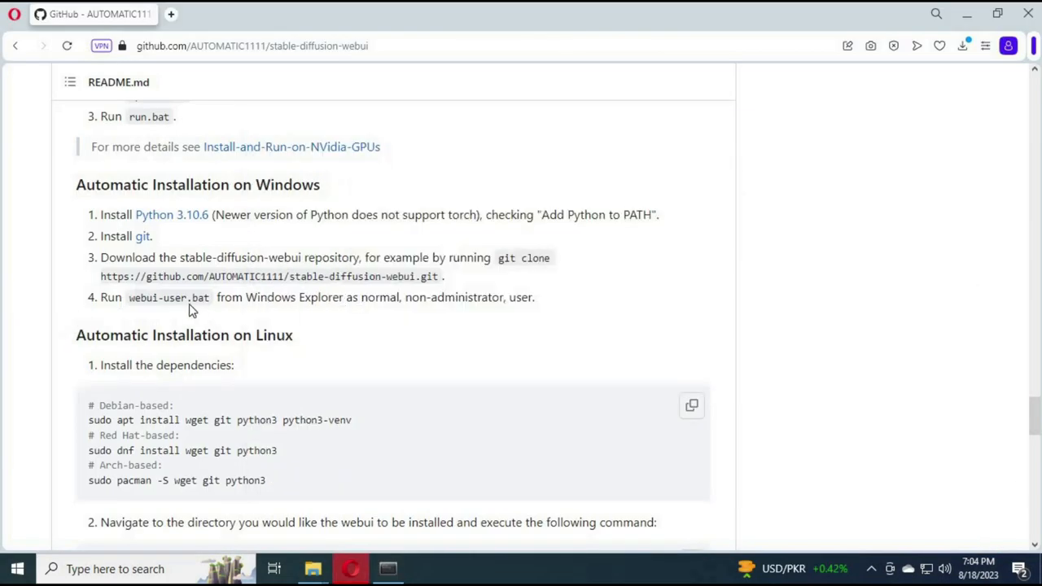
pyautogui.moveTo(371, 293)
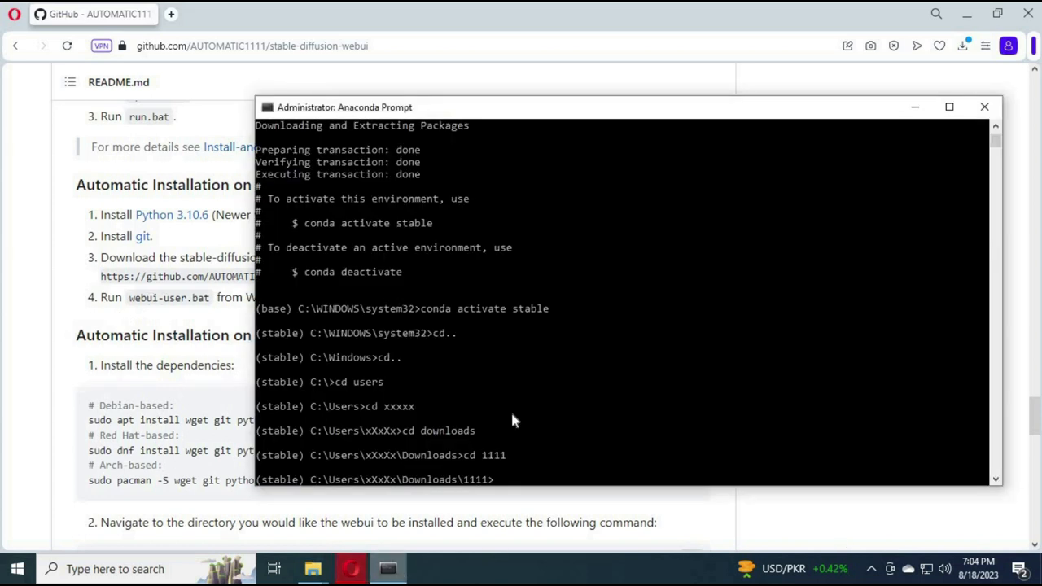
pyautogui.moveTo(616, 462)
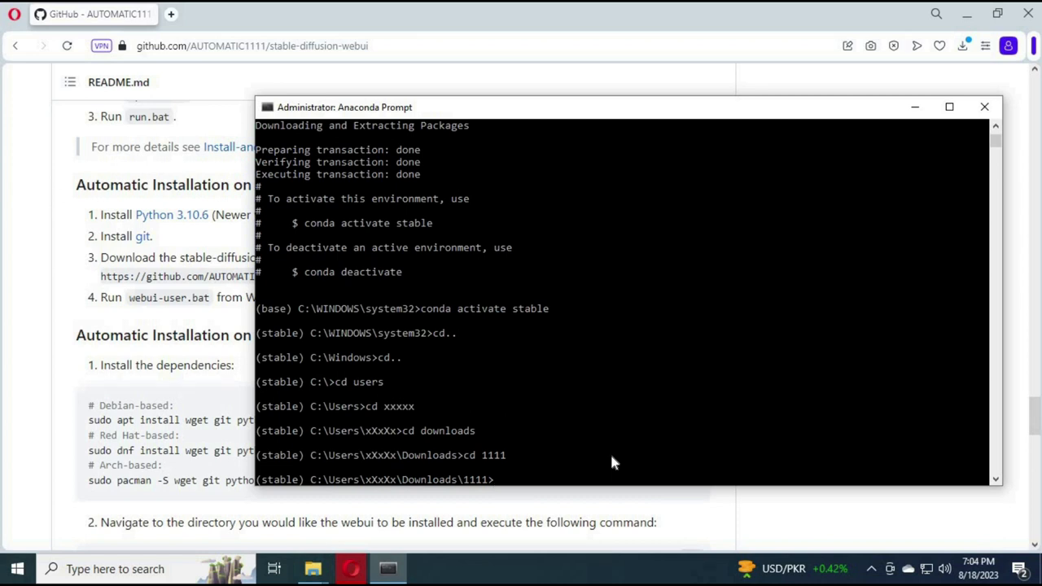
# Run 'webui-user.bat' from the 1111 folder to launch the Stable Diffusion WebUI
pyautogui.write('we')
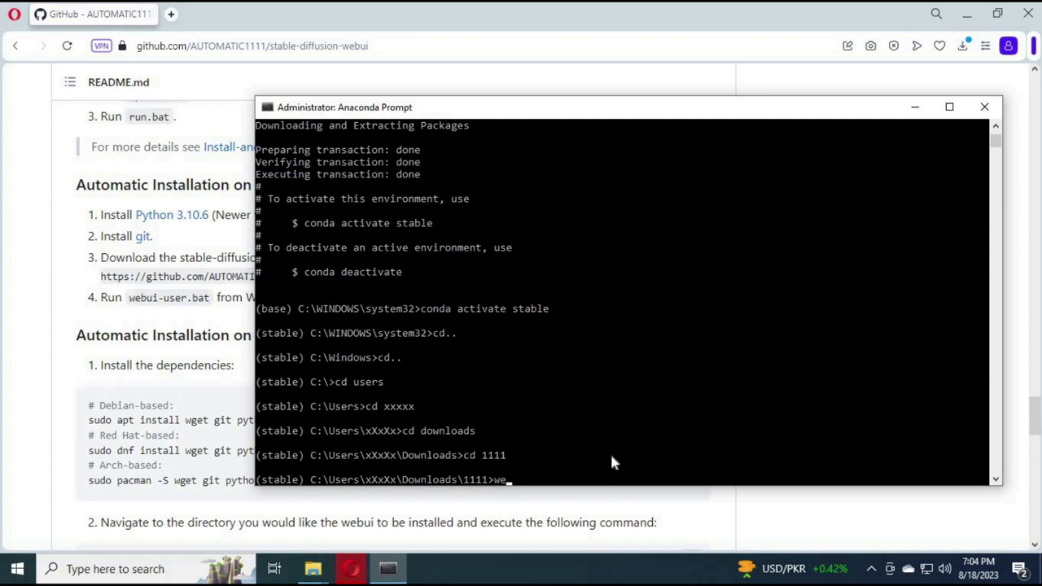
pyautogui.write('bui')
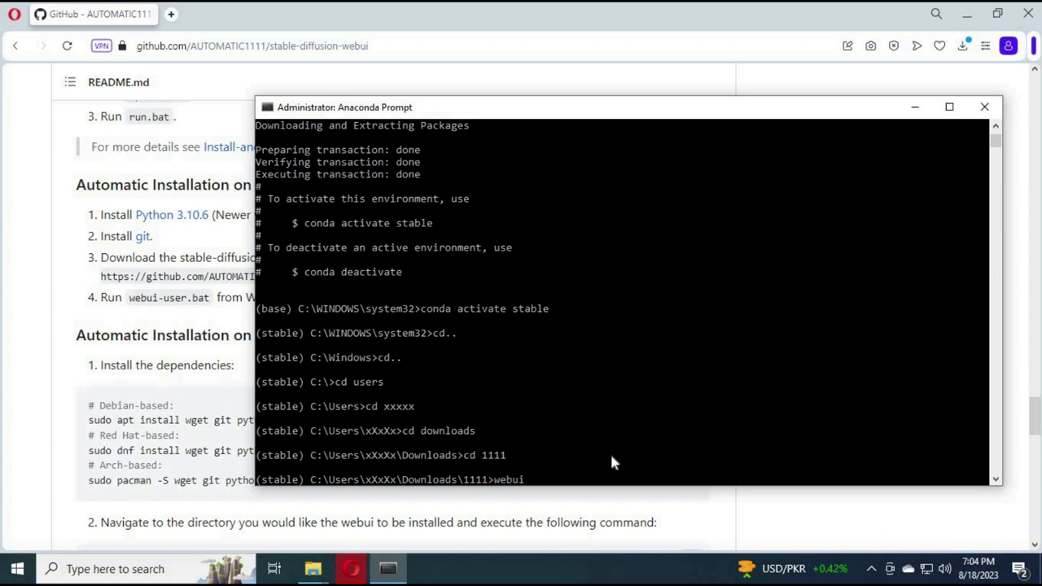
pyautogui.write('-usr')
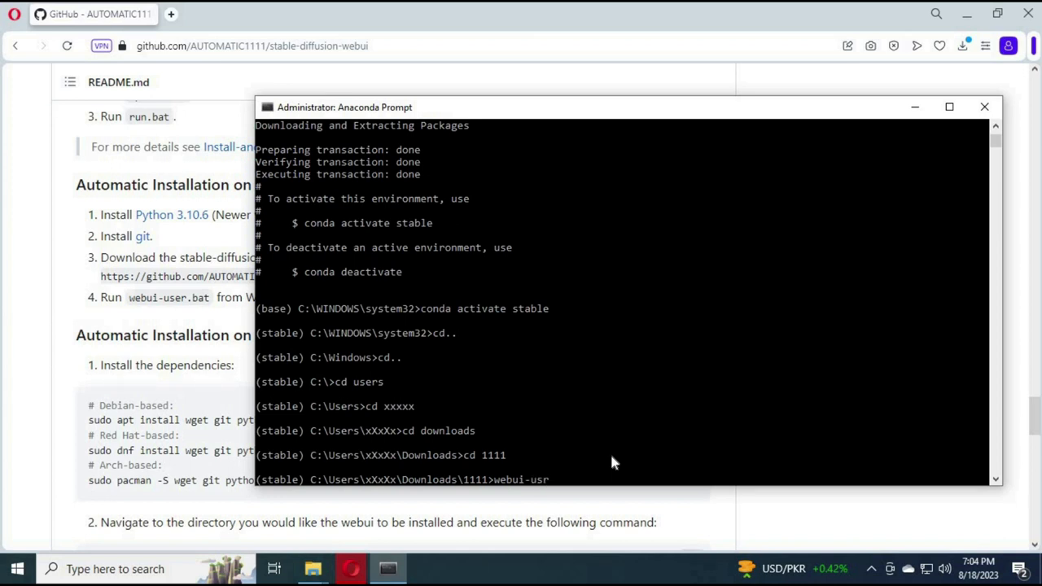
pyautogui.write('er.ba')
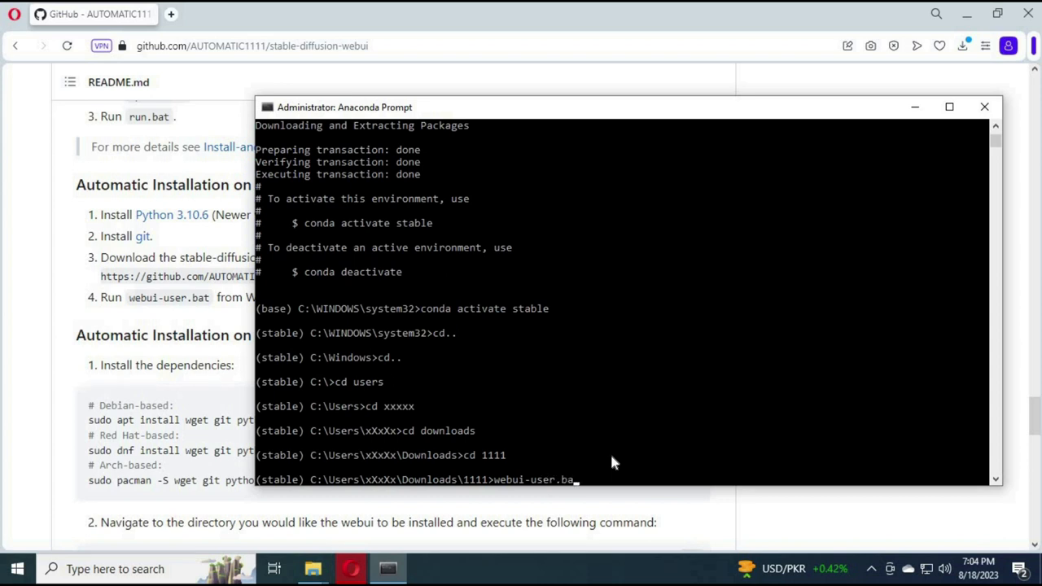
pyautogui.write('t')
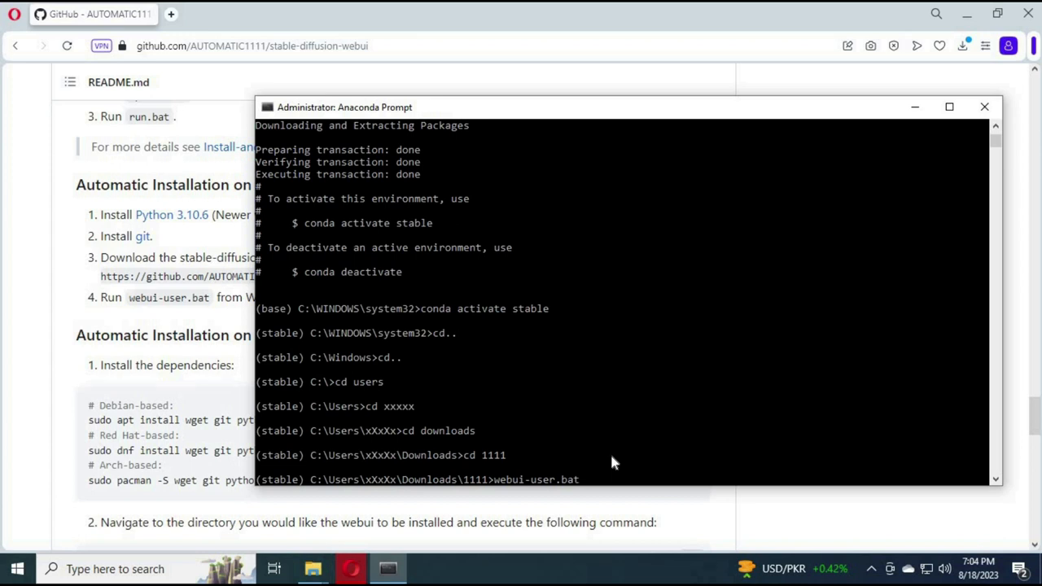
pyautogui.press('enter')
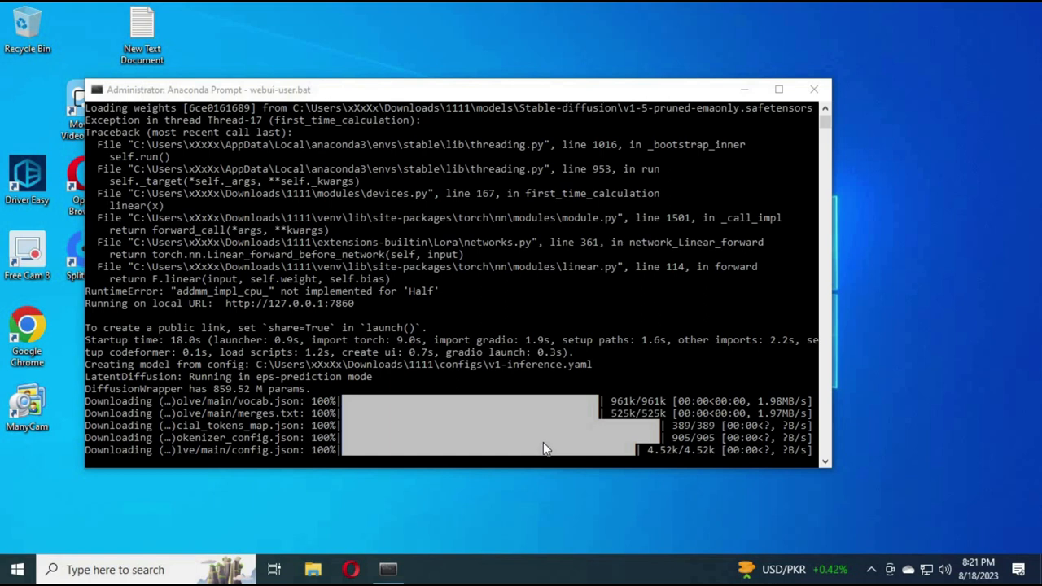
pyautogui.moveTo(371, 313)
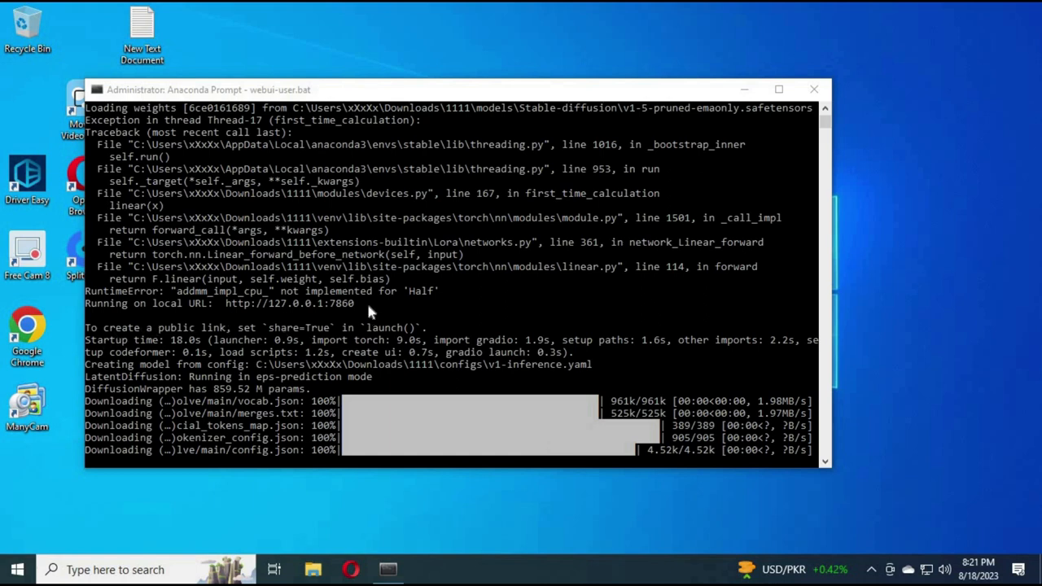
pyautogui.moveTo(210, 309)
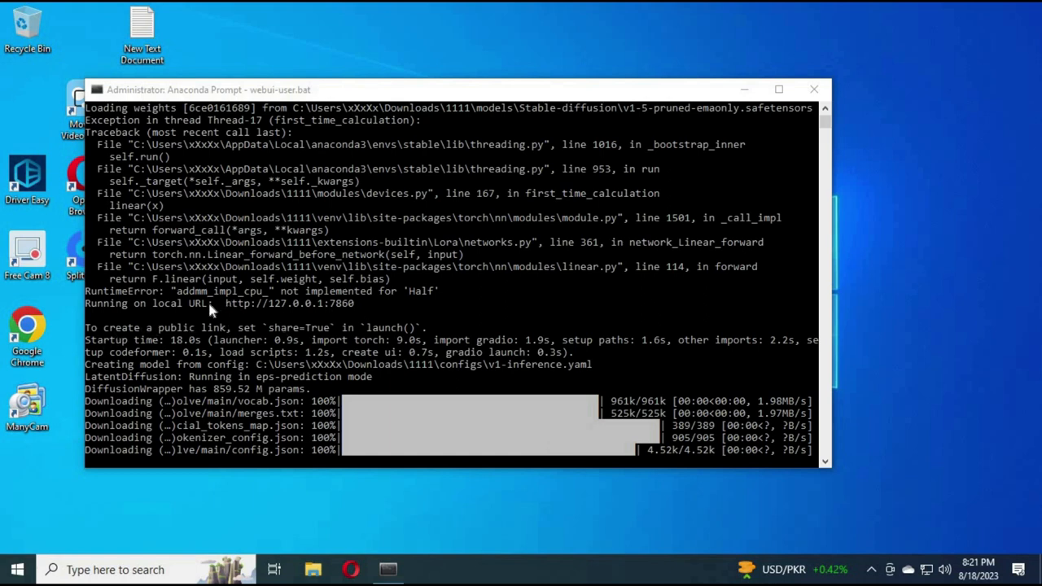
pyautogui.moveTo(245, 303)
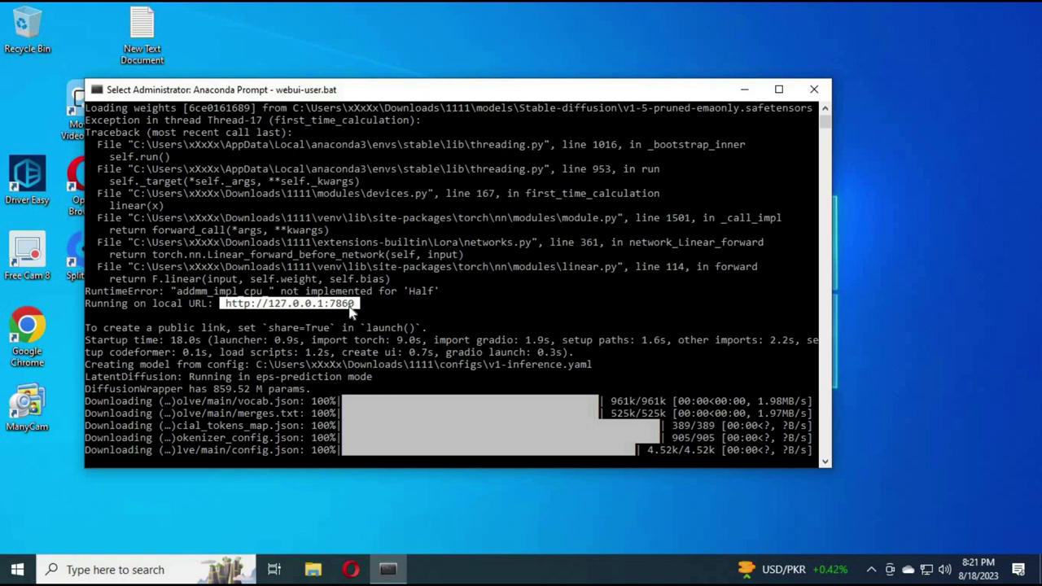
pyautogui.moveTo(351, 313)
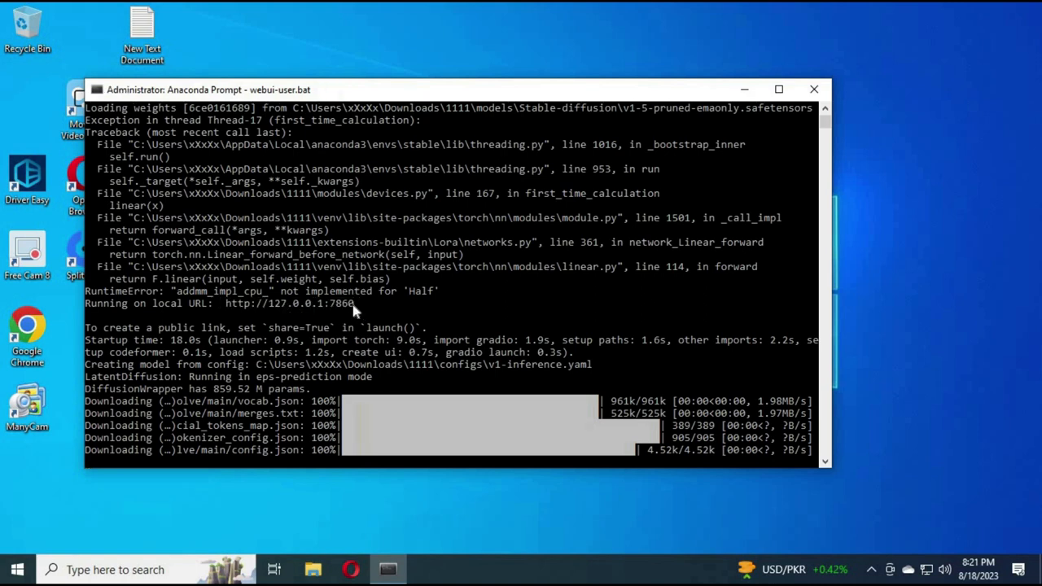
pyautogui.click(426, 570)
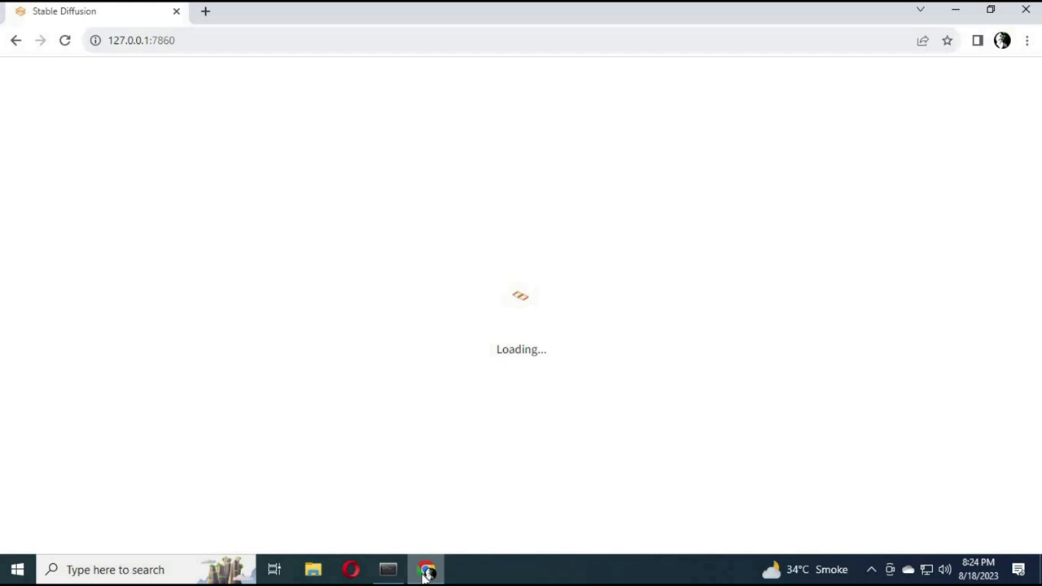